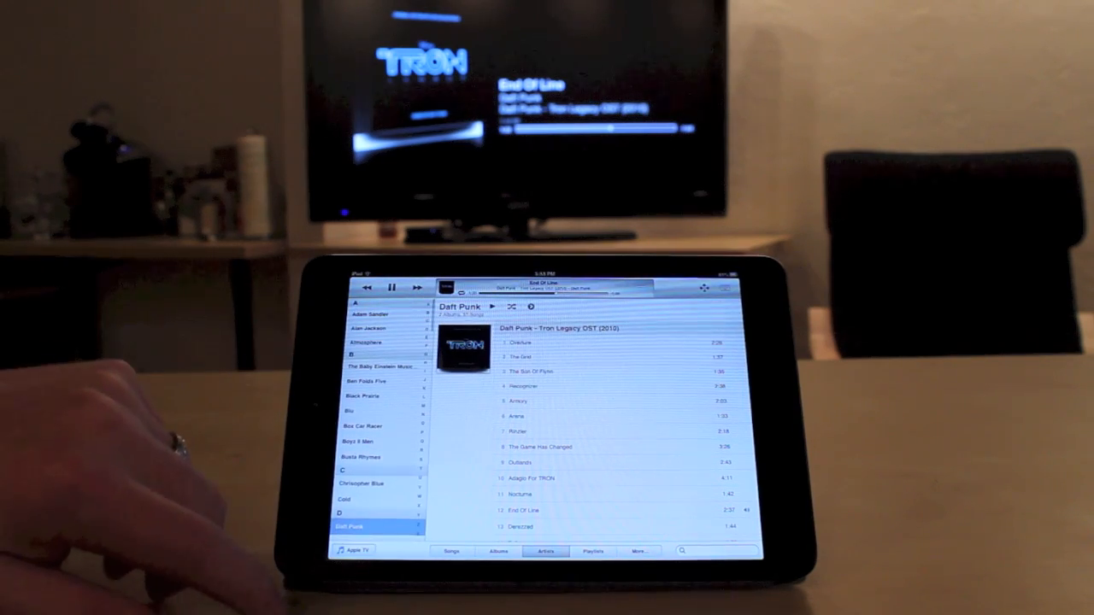
scroll(down, 3)
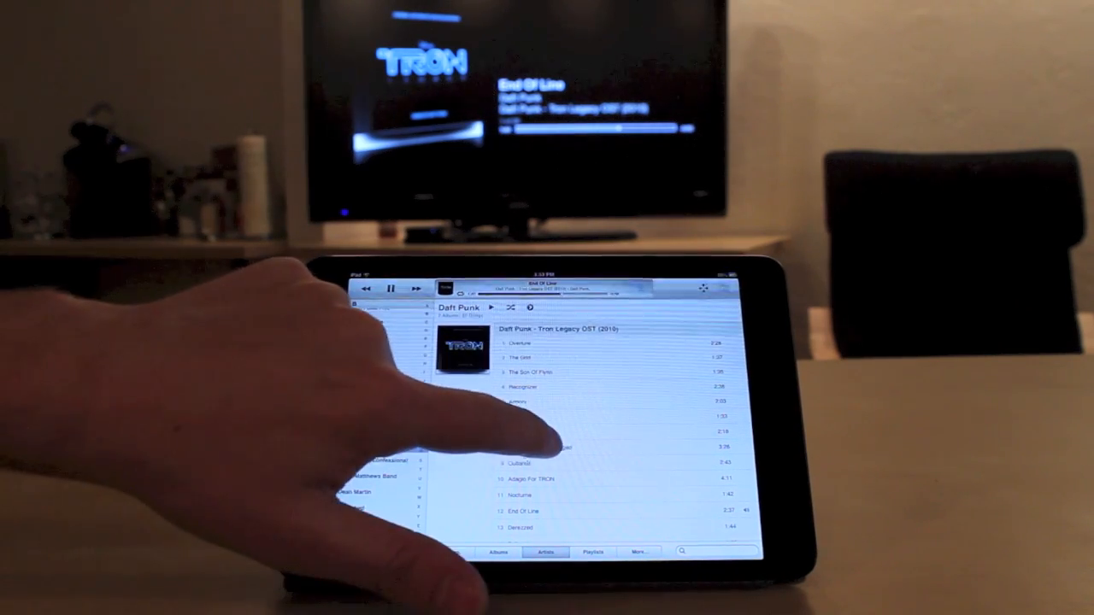
click(565, 448)
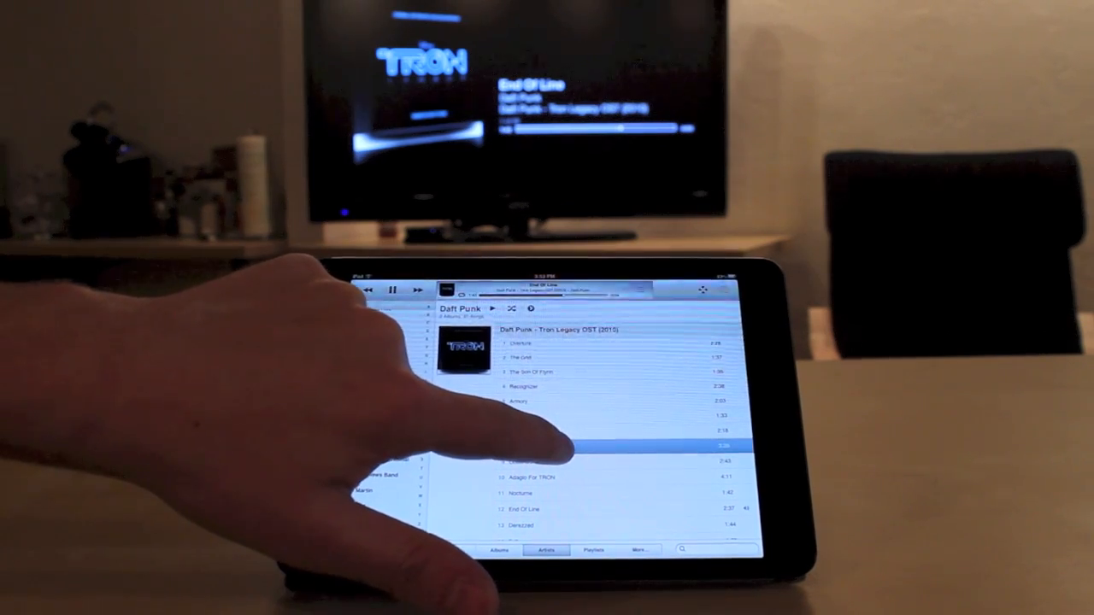